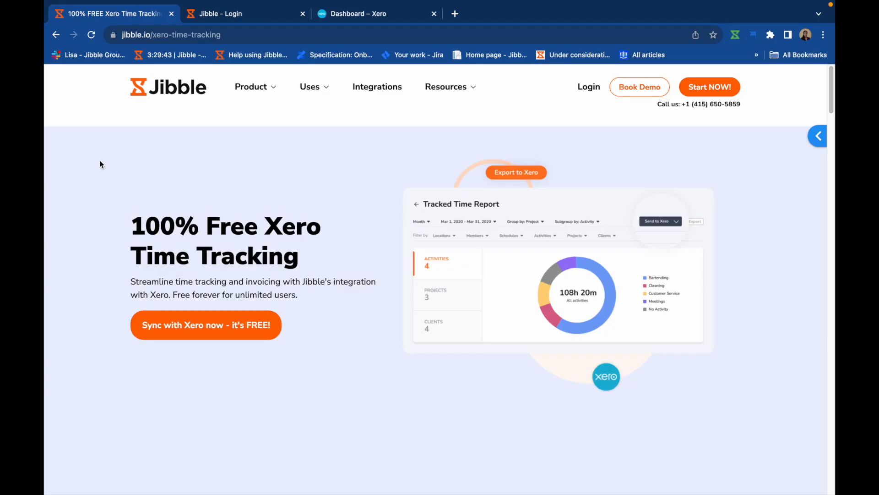
{"action": "mouse_move", "coordinate": [100, 162]}
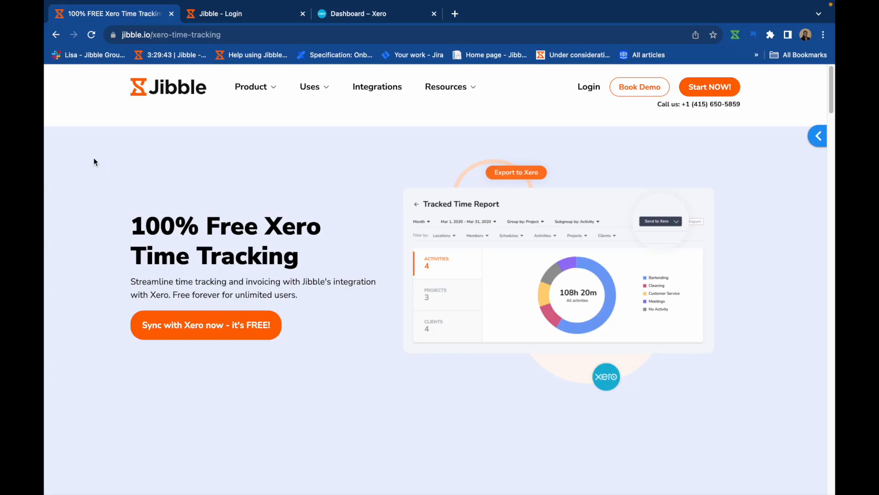
Step: Scroll through Jibble's Xero time-tracking page and start the Start NOW! account sign-up
{"action": "scroll", "scroll_direction": "down", "scroll_amount": 3}
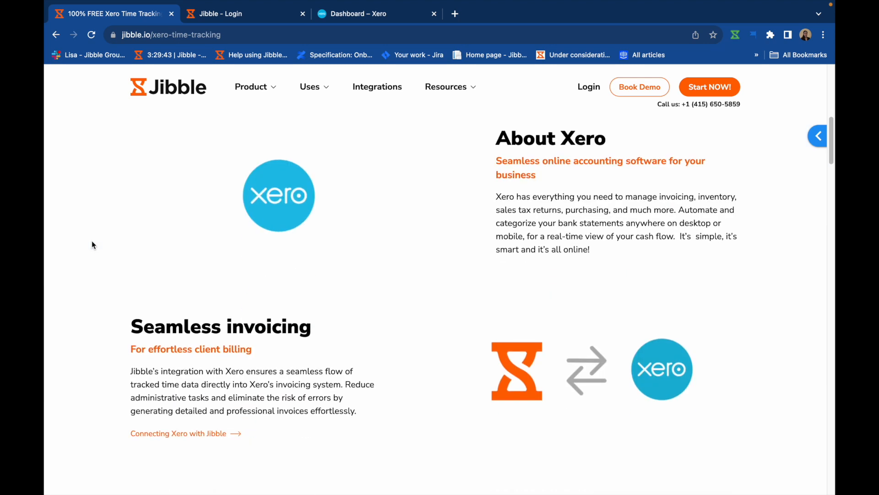
{"action": "scroll", "scroll_direction": "down", "scroll_amount": 3}
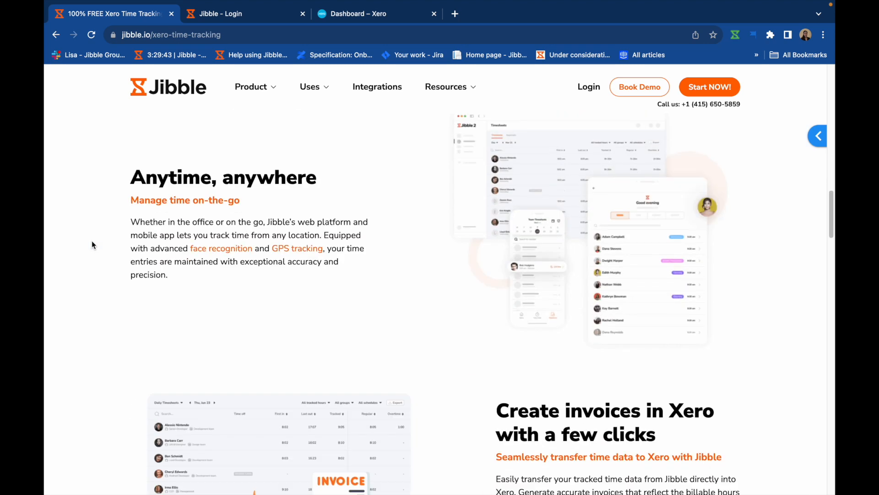
{"action": "scroll", "scroll_direction": "down", "scroll_amount": 3}
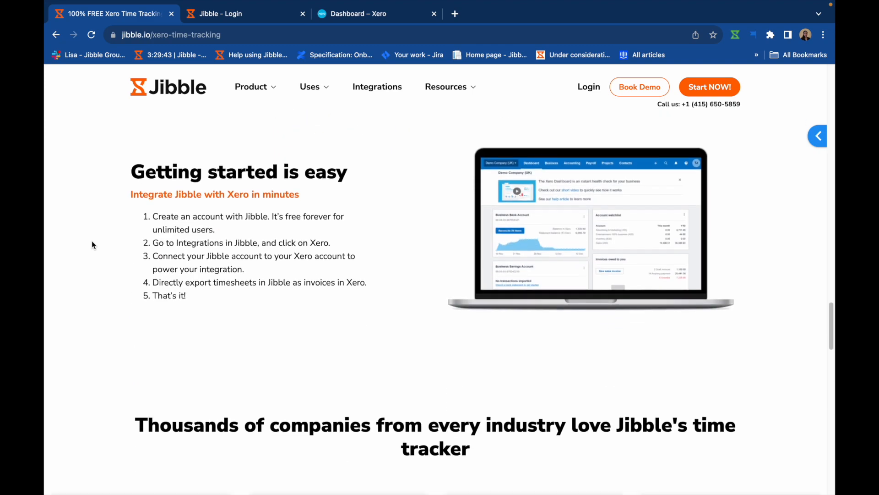
{"action": "scroll", "scroll_direction": "down", "scroll_amount": 3}
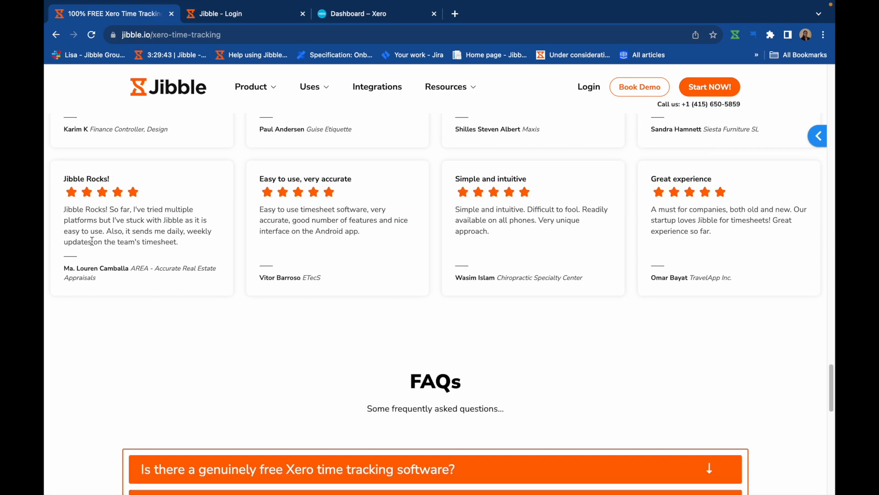
{"action": "scroll", "scroll_direction": "down", "scroll_amount": 3}
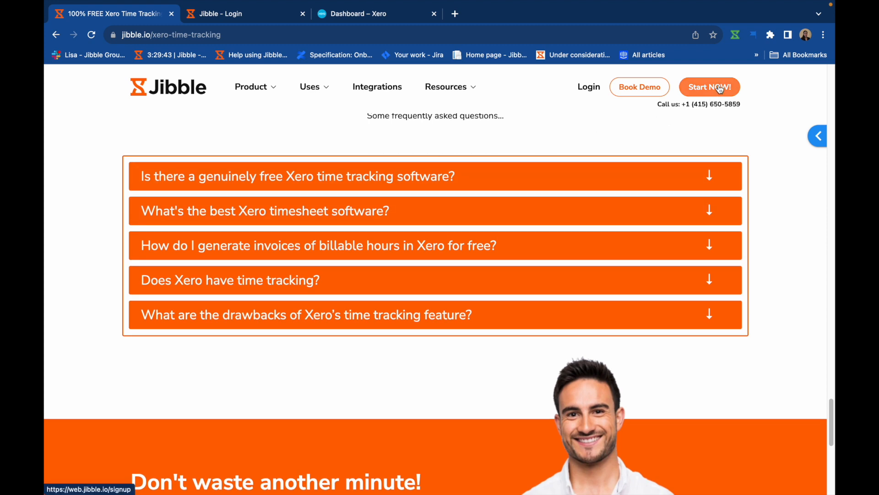
{"action": "left_click", "coordinate": [709, 87]}
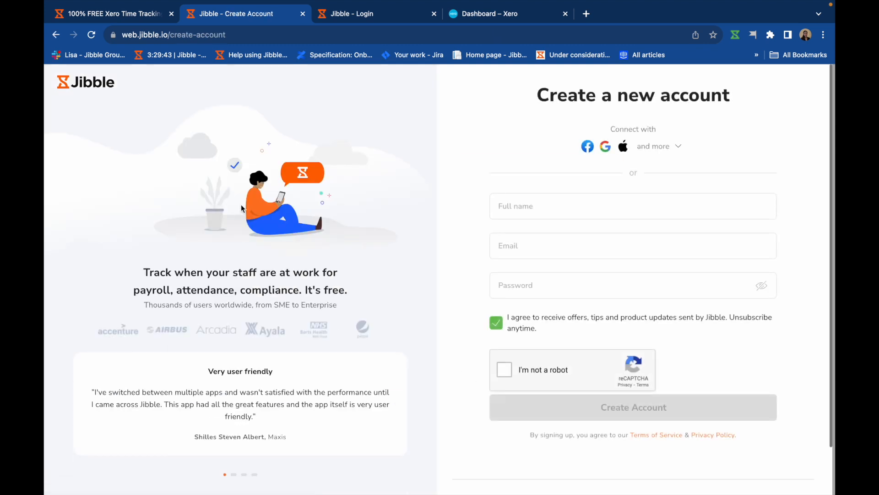
{"action": "mouse_move", "coordinate": [239, 189]}
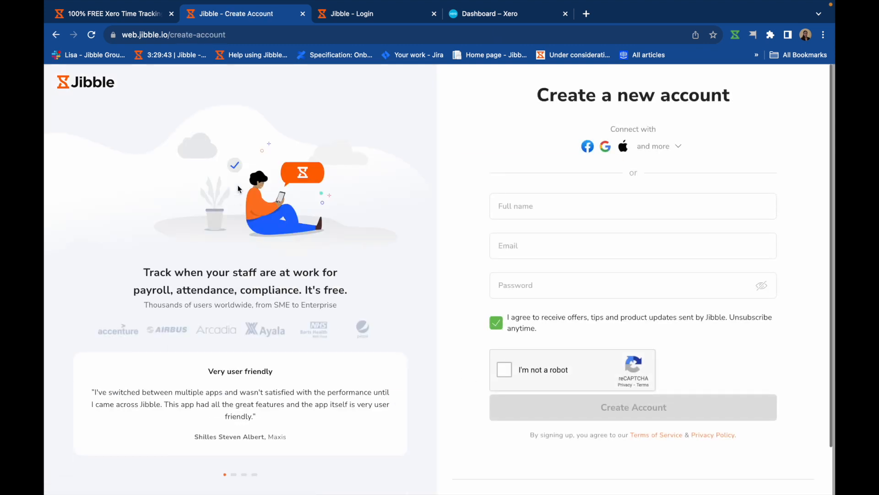
Step: Log in to Jibble from the Login tab and scroll the dashboard sidebar
{"action": "left_click", "coordinate": [352, 13]}
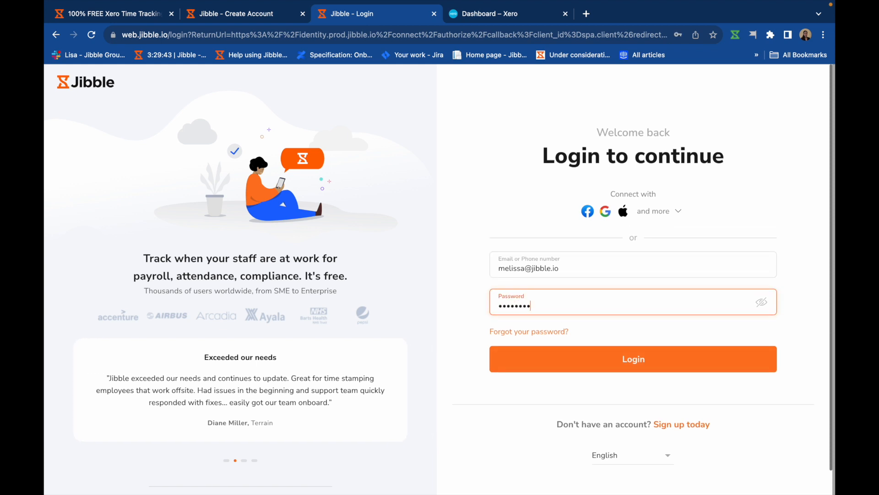
{"action": "left_click", "coordinate": [633, 359]}
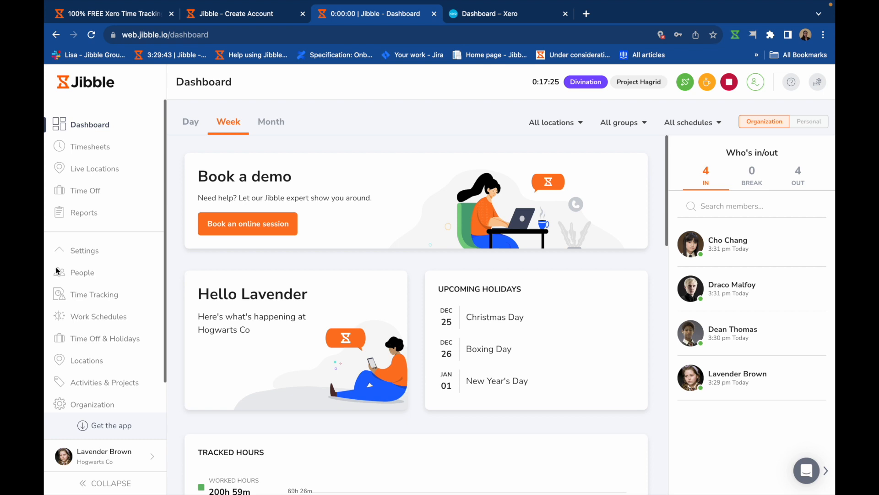
{"action": "scroll", "scroll_direction": "down", "scroll_amount": 3}
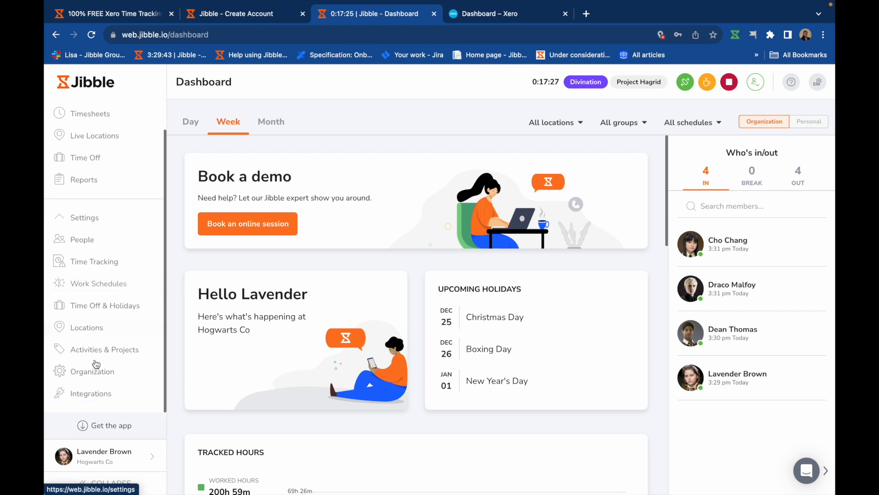
Step: Open the Integrations catalogue and scroll down to the Xero integration
{"action": "left_click", "coordinate": [91, 393]}
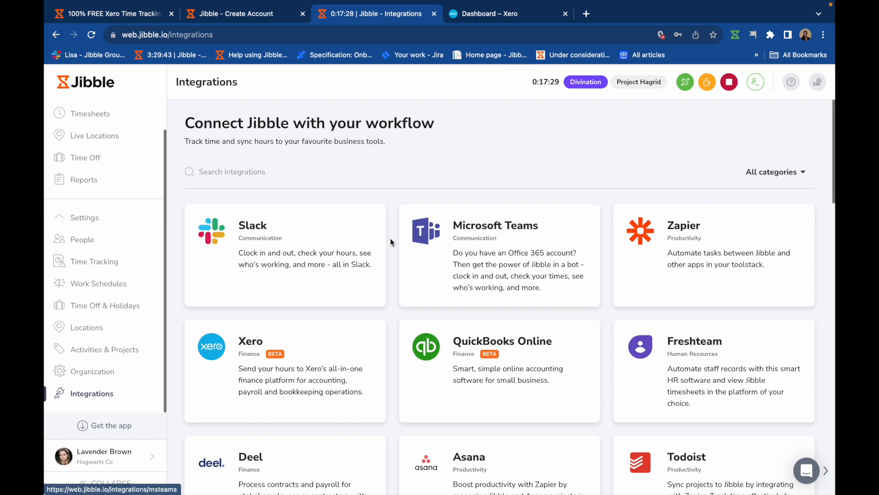
{"action": "scroll", "scroll_direction": "down", "scroll_amount": 3}
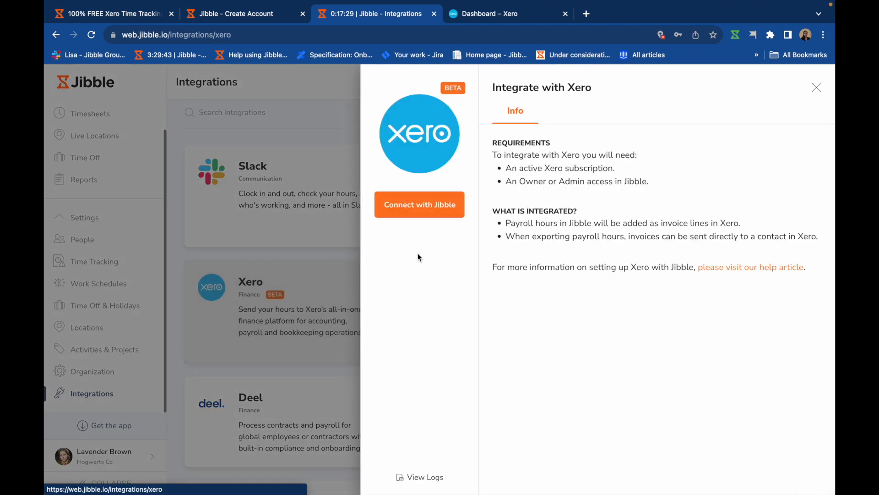
{"action": "mouse_move", "coordinate": [420, 204]}
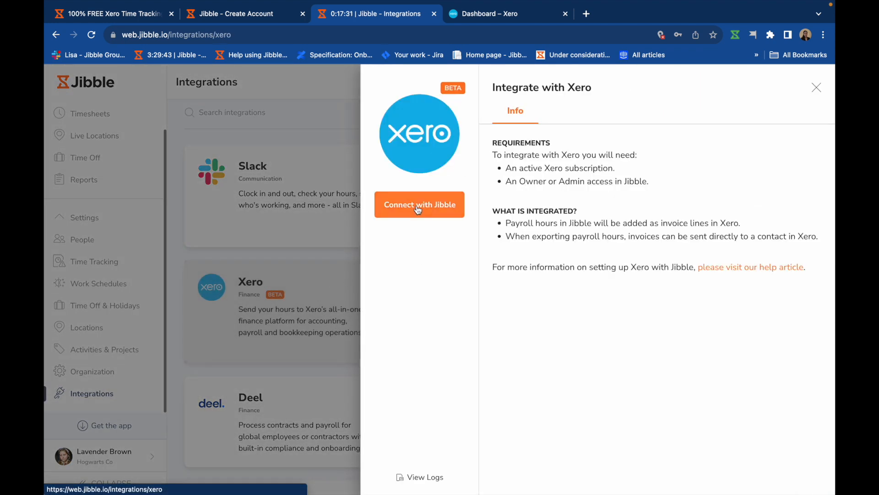
Step: Connect Jibble with Xero, selecting Test Co and allowing access
{"action": "left_click", "coordinate": [419, 204]}
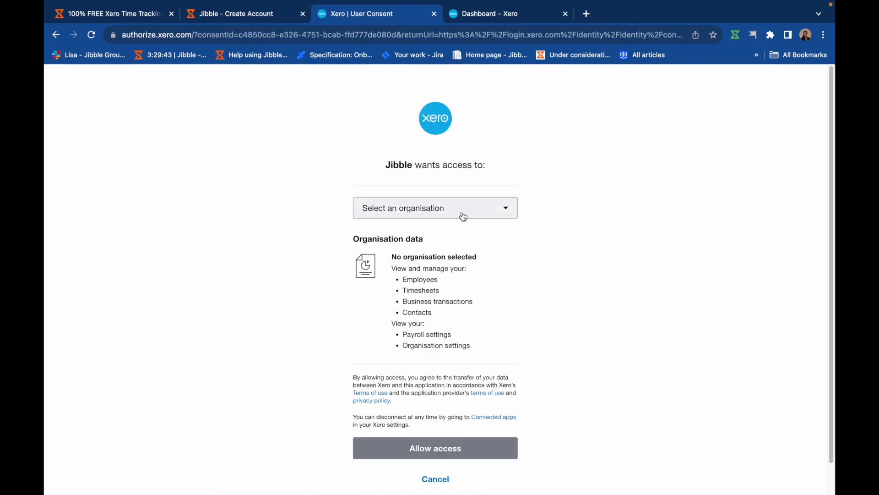
{"action": "left_click", "coordinate": [434, 207]}
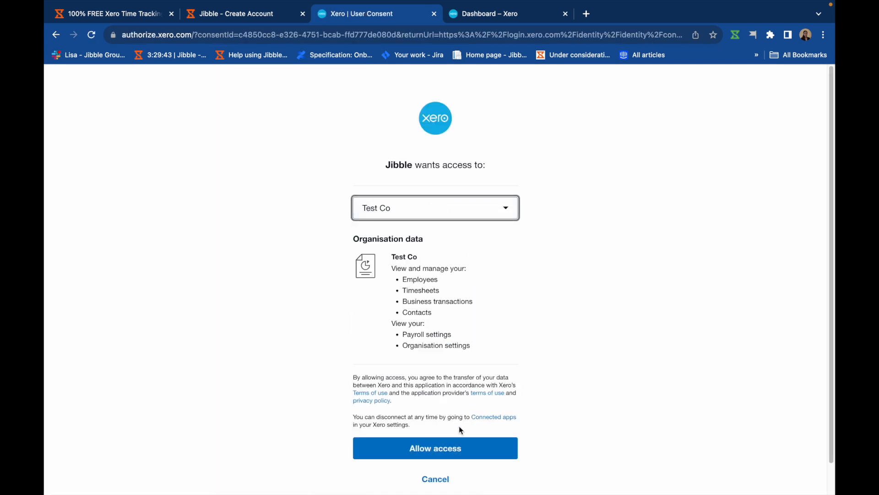
{"action": "left_click", "coordinate": [434, 447]}
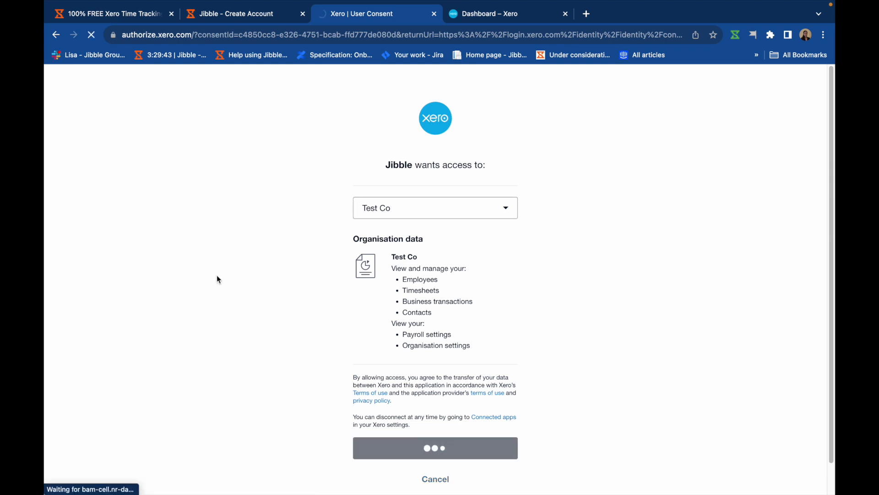
{"action": "left_click", "coordinate": [435, 448]}
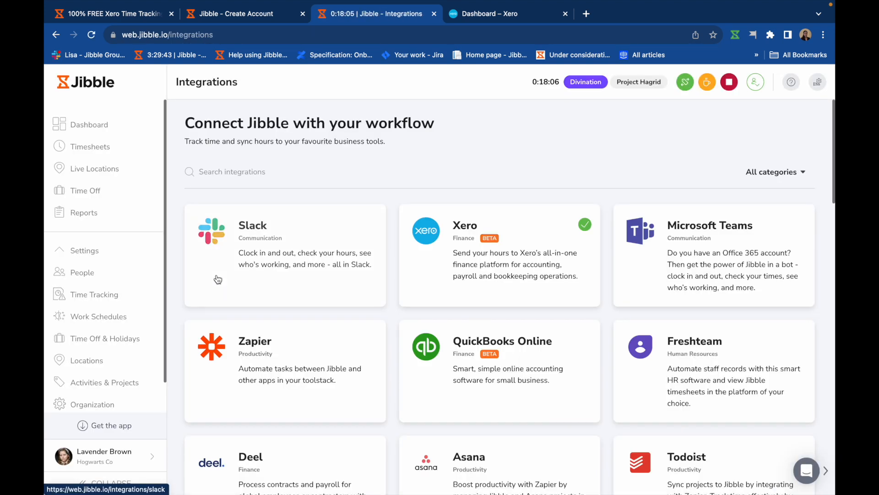
{"action": "mouse_move", "coordinate": [445, 255]}
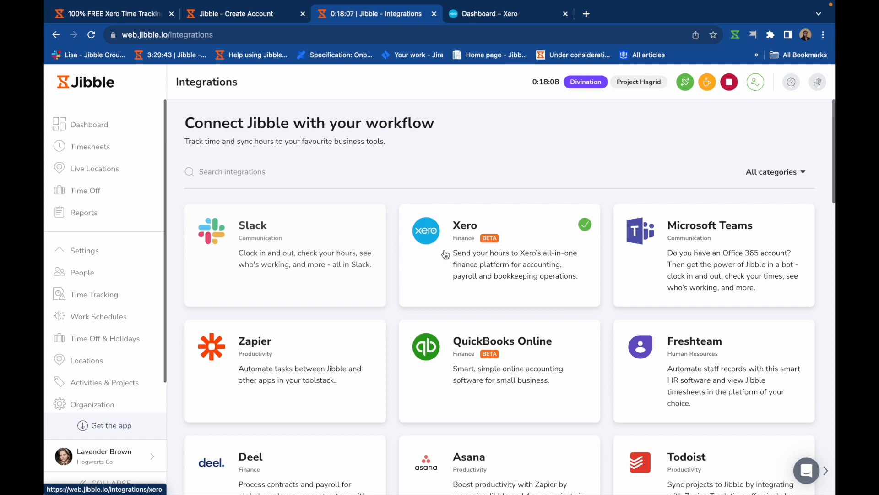
{"action": "mouse_move", "coordinate": [380, 185]}
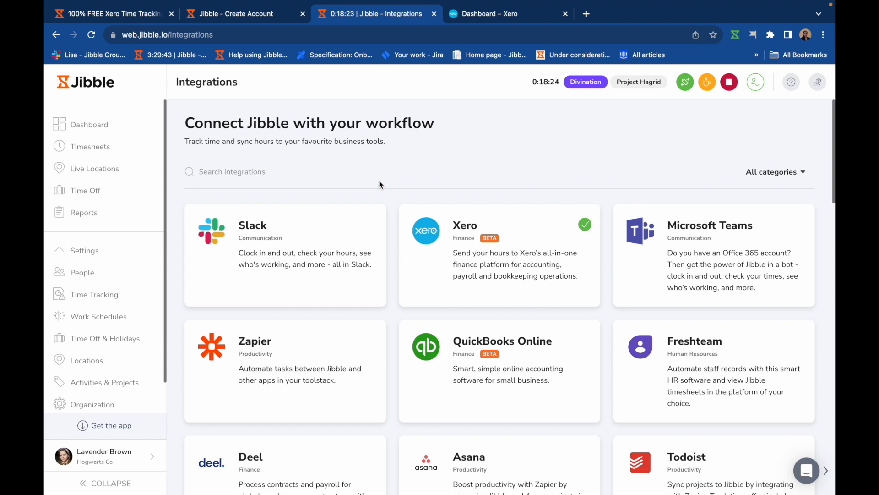
{"action": "mouse_move", "coordinate": [110, 147]}
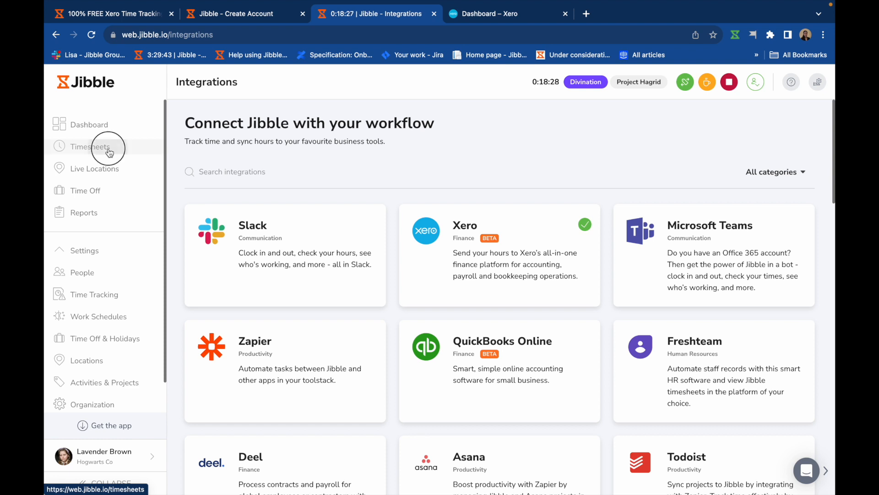
Step: Go from Timesheets to Reports and open the Nov 27–Dec 3, 2023 Tracked Time Report
{"action": "left_click", "coordinate": [90, 146]}
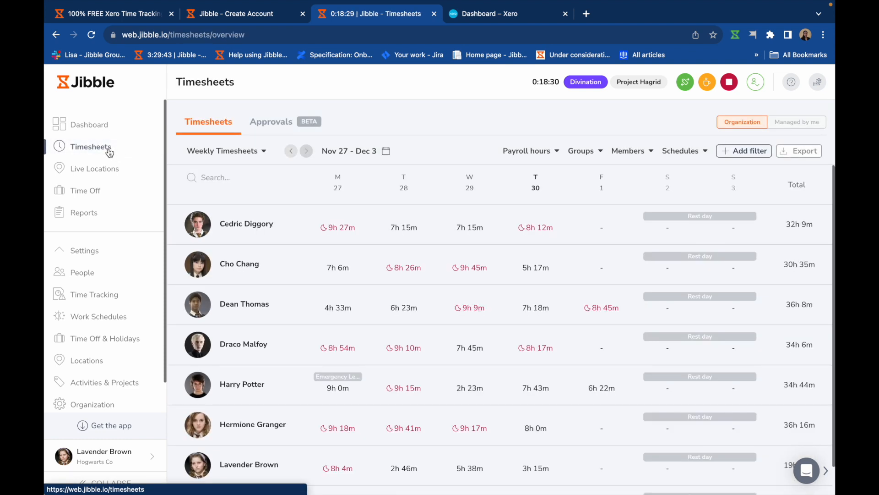
{"action": "mouse_move", "coordinate": [403, 227]}
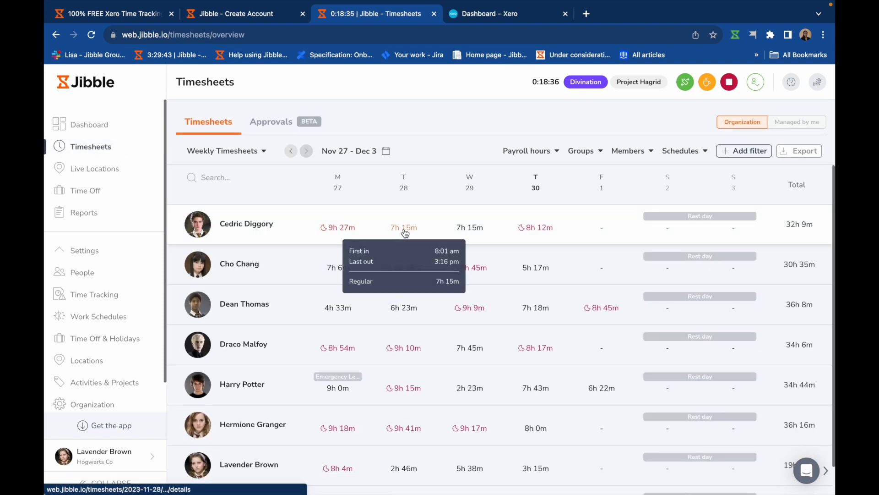
{"action": "mouse_move", "coordinate": [535, 227]}
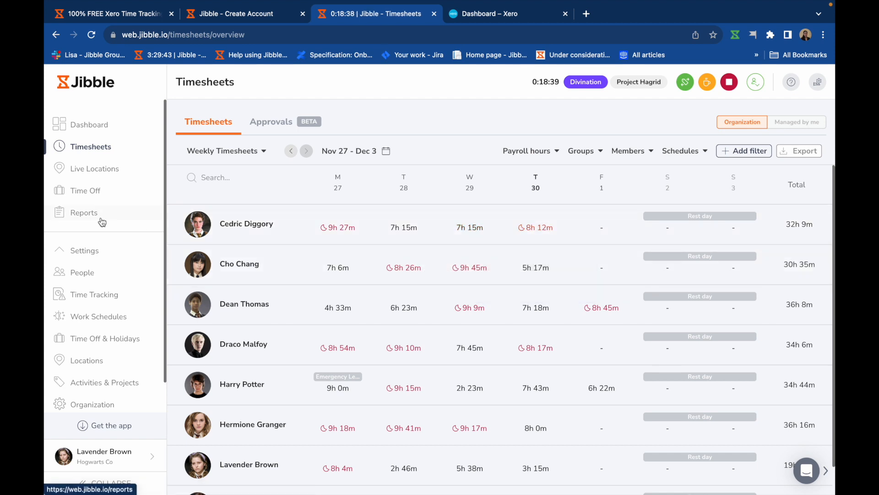
{"action": "left_click", "coordinate": [84, 212]}
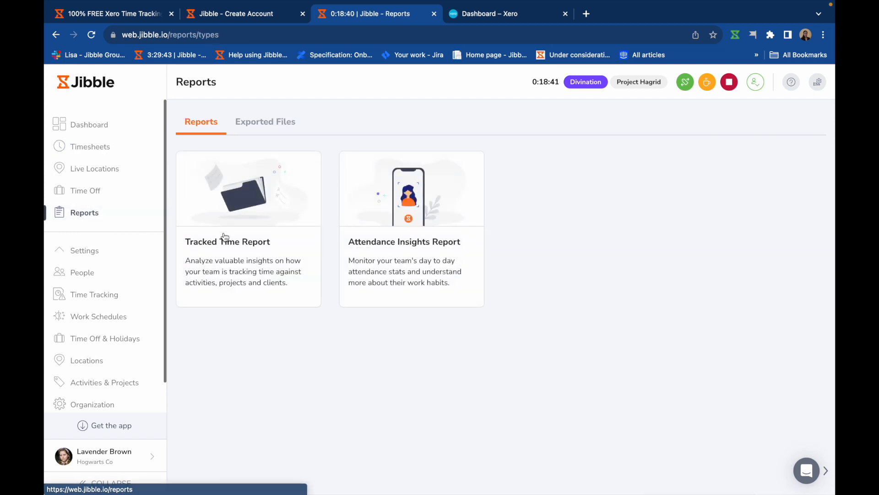
{"action": "left_click", "coordinate": [247, 241]}
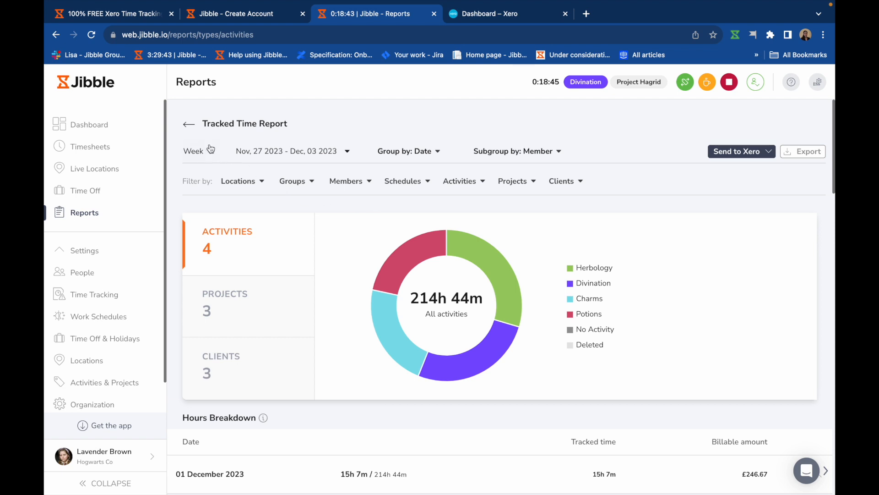
{"action": "left_click", "coordinate": [292, 151]}
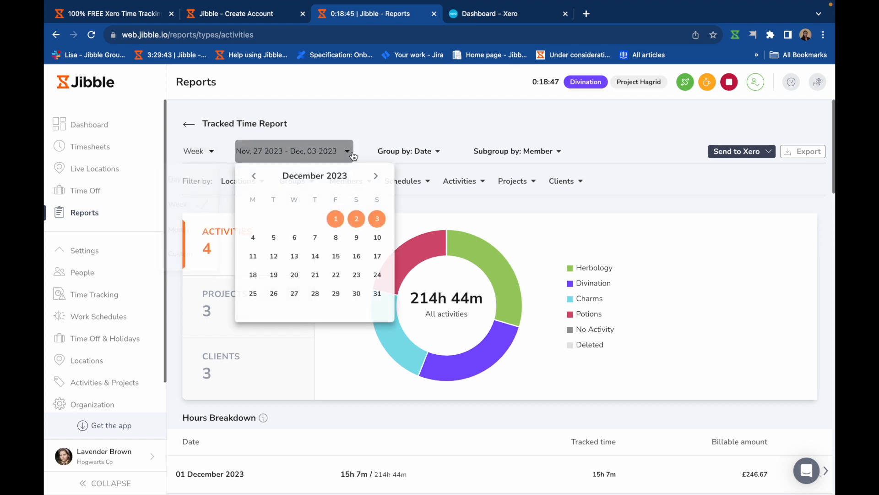
{"action": "left_click", "coordinate": [410, 150]}
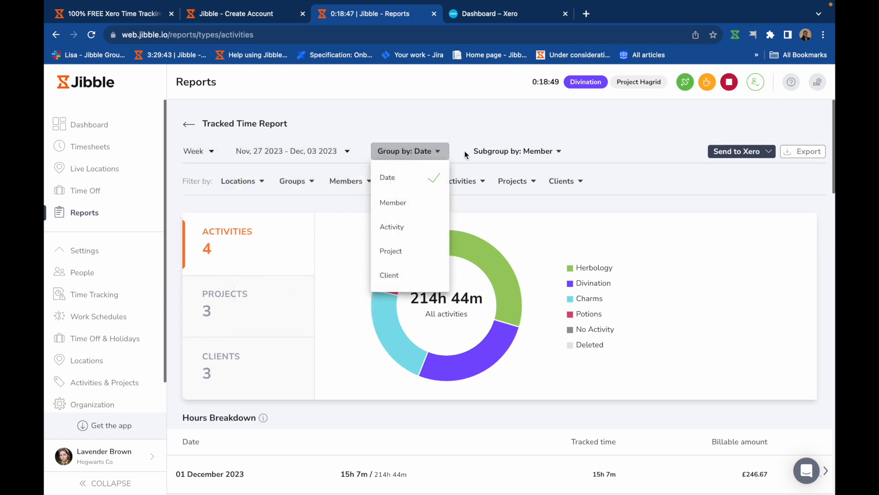
{"action": "left_click", "coordinate": [513, 150]}
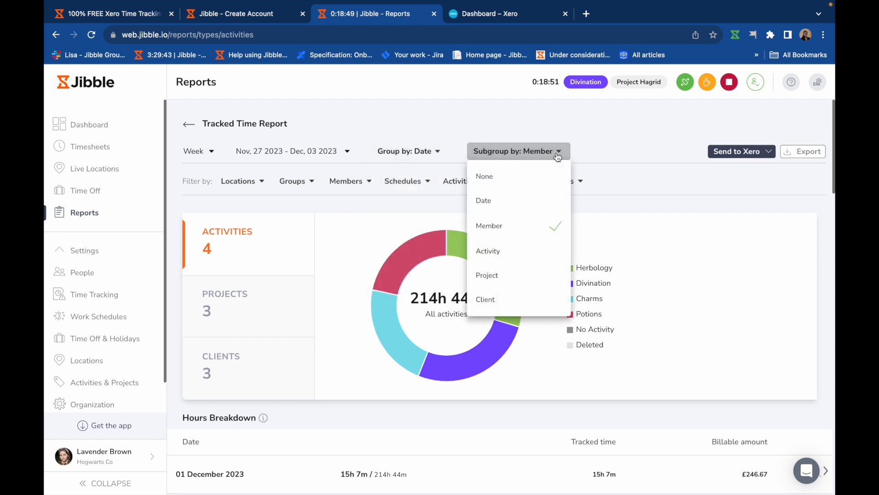
{"action": "mouse_move", "coordinate": [258, 204]}
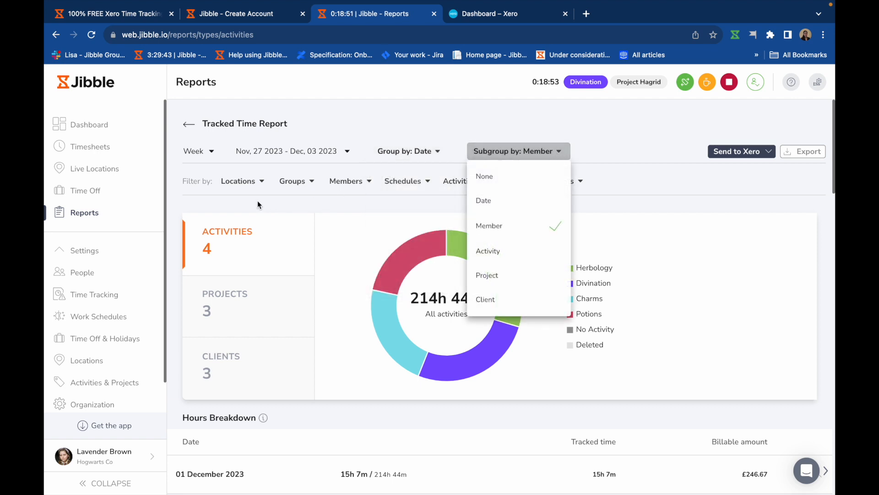
{"action": "mouse_move", "coordinate": [260, 183]}
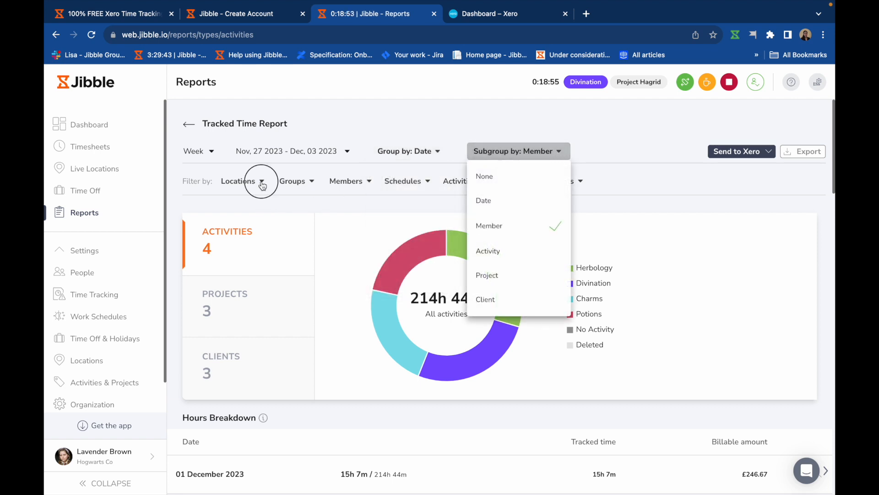
{"action": "left_click", "coordinate": [292, 180]}
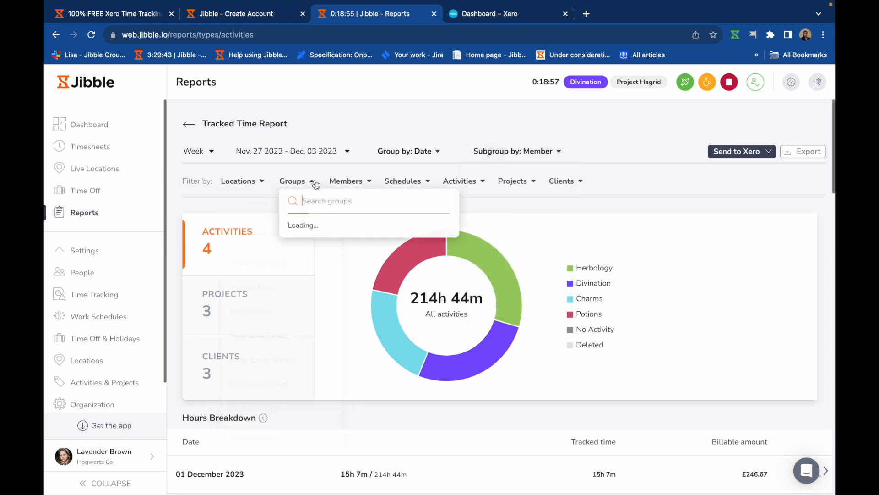
{"action": "left_click", "coordinate": [347, 180]}
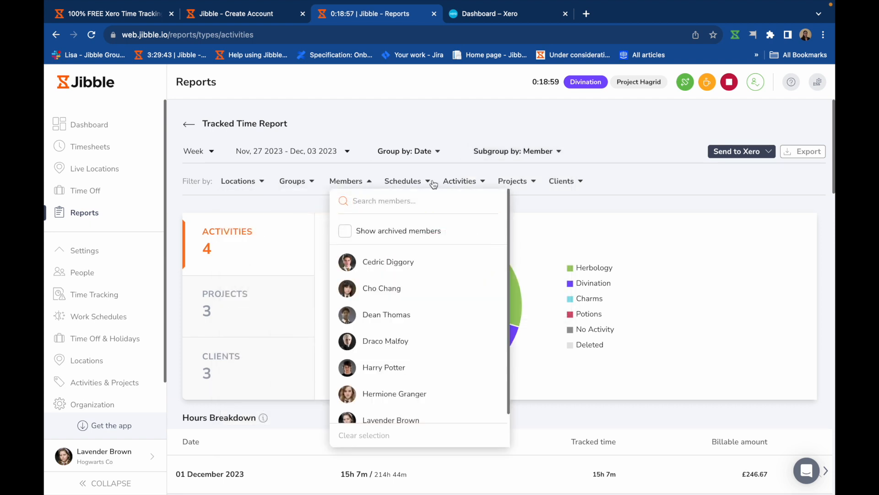
{"action": "left_click", "coordinate": [459, 180]}
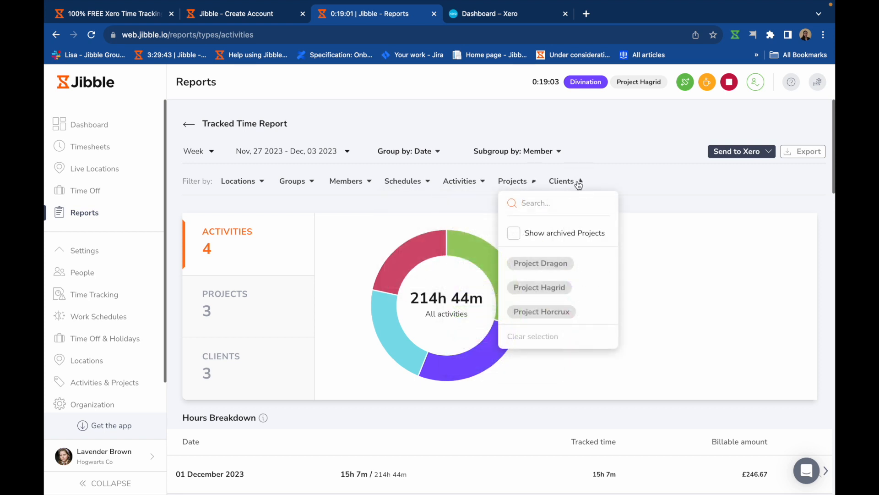
{"action": "left_click", "coordinate": [565, 180]}
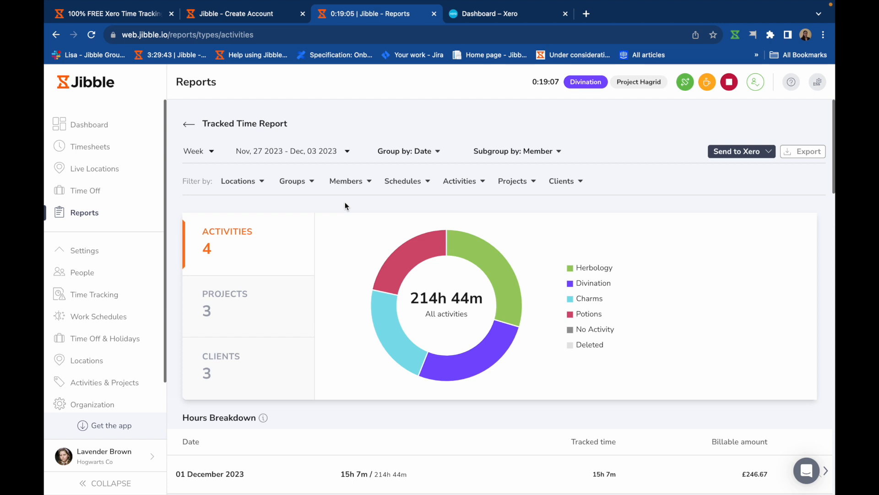
{"action": "mouse_move", "coordinate": [393, 325]}
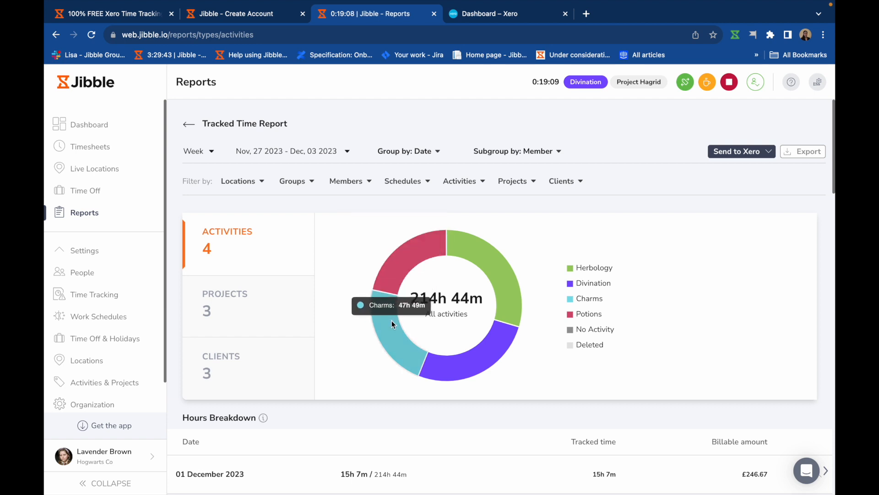
{"action": "mouse_move", "coordinate": [510, 271]}
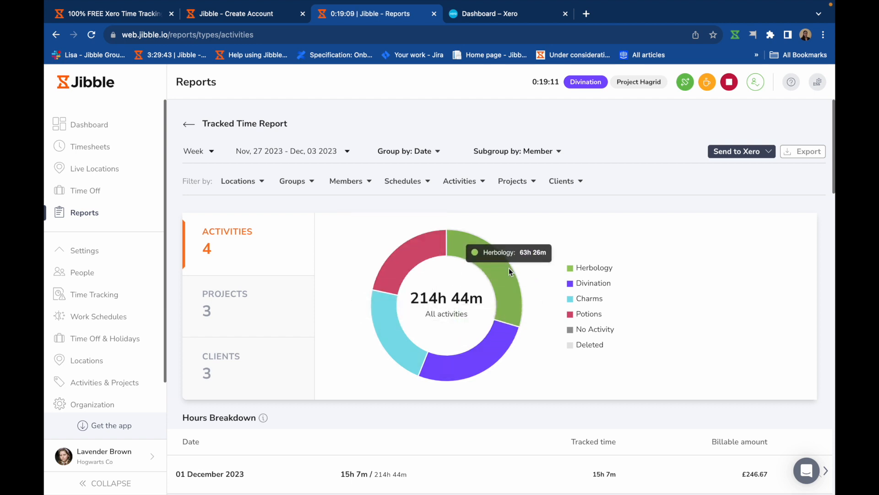
Step: Switch the 214h 44m chart to the Clients breakdown and review the Hours Breakdown
{"action": "left_click", "coordinate": [224, 303]}
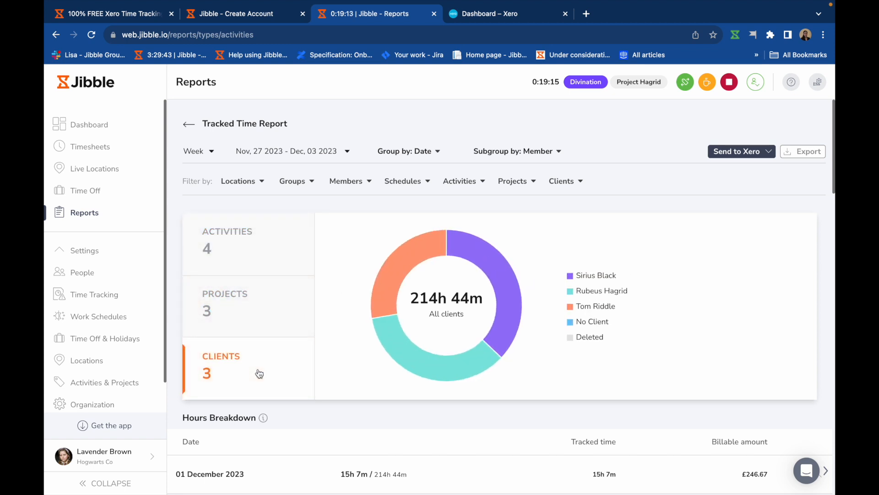
{"action": "scroll", "scroll_direction": "down", "scroll_amount": 3}
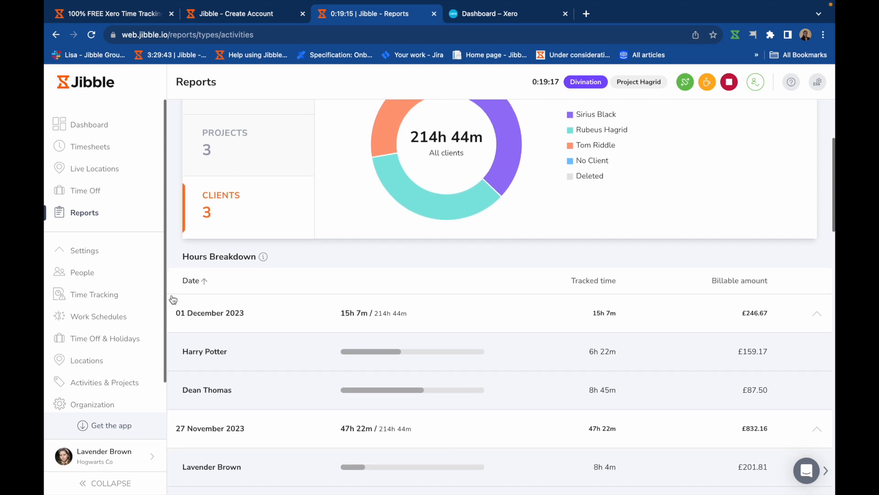
{"action": "scroll", "scroll_direction": "down", "scroll_amount": 3}
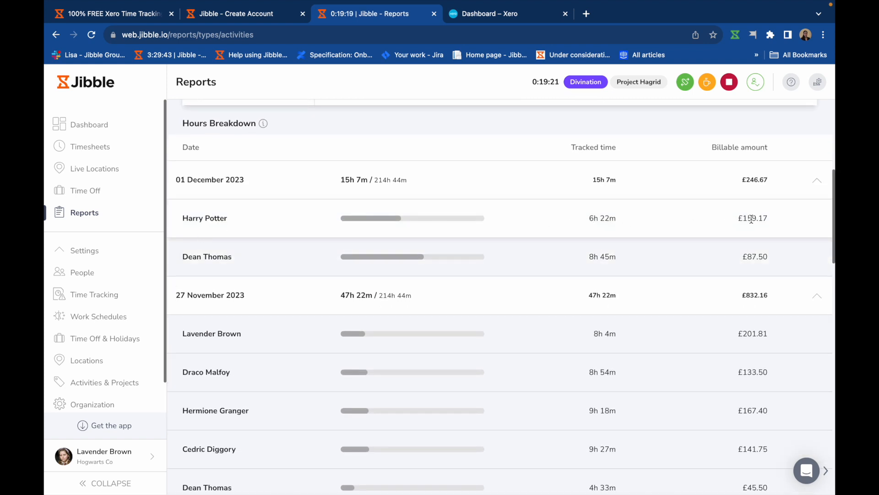
{"action": "mouse_move", "coordinate": [654, 220]}
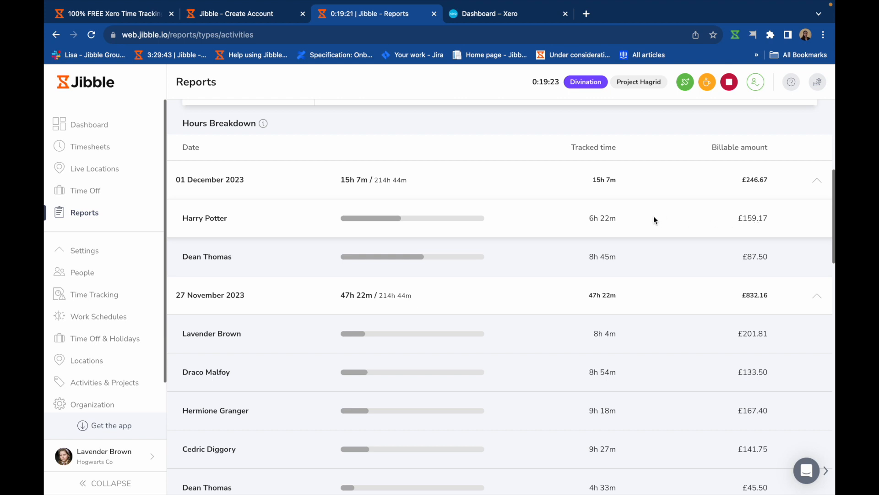
{"action": "scroll", "scroll_direction": "up", "scroll_amount": 3}
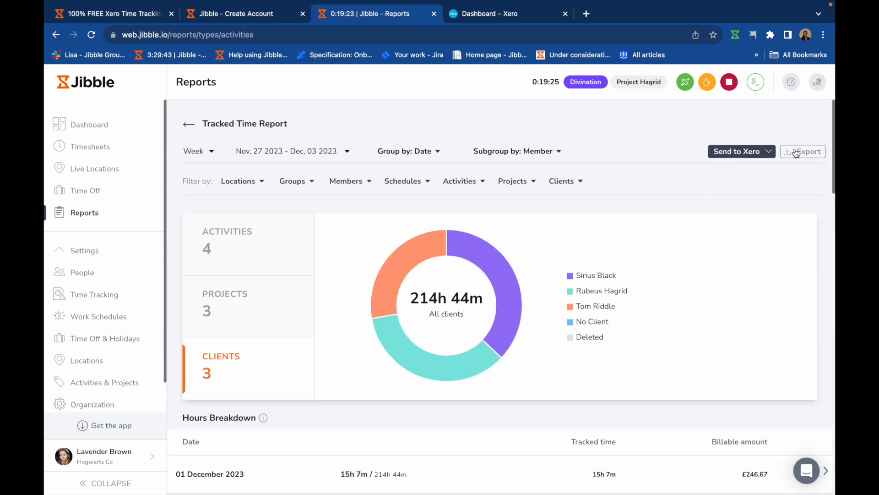
{"action": "left_click", "coordinate": [803, 152]}
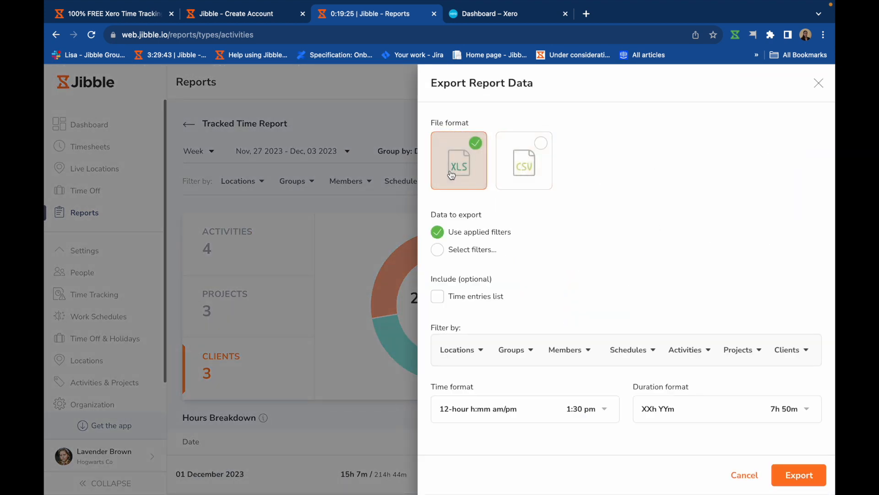
{"action": "left_click", "coordinate": [523, 159]}
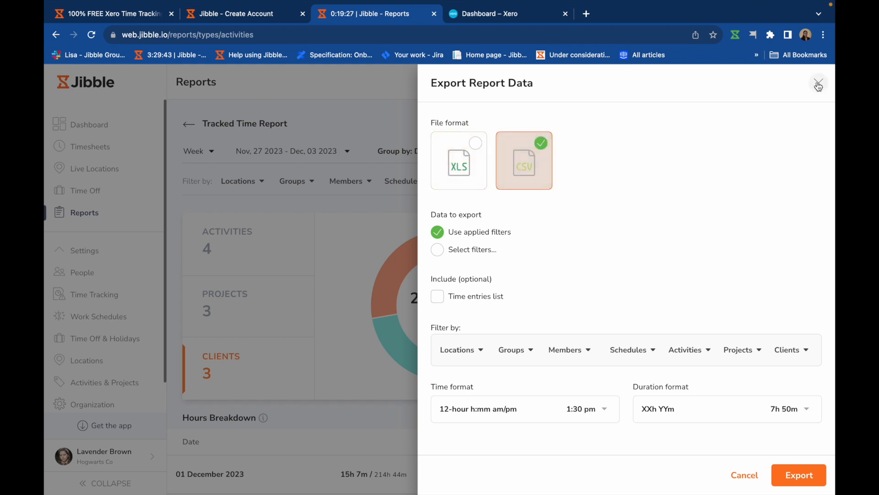
{"action": "left_click", "coordinate": [818, 85]}
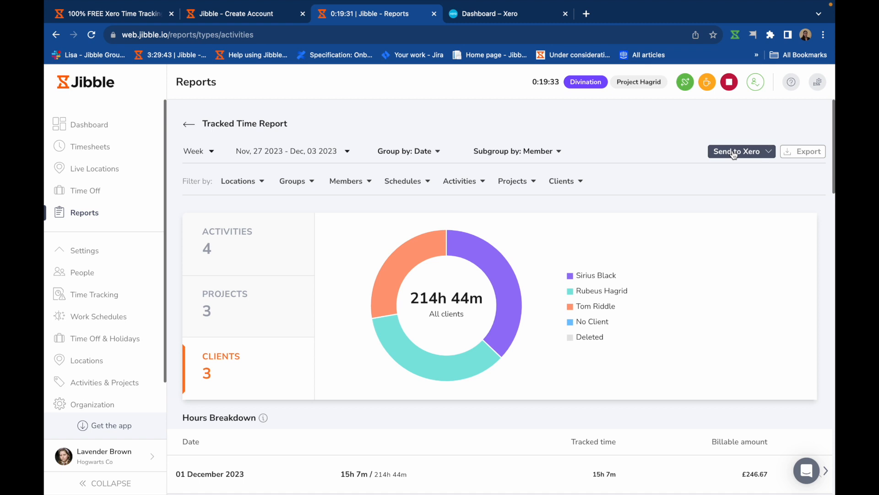
Step: Start a Send Invoice to Xero form and move its date-range calendar back a month
{"action": "left_click", "coordinate": [737, 152]}
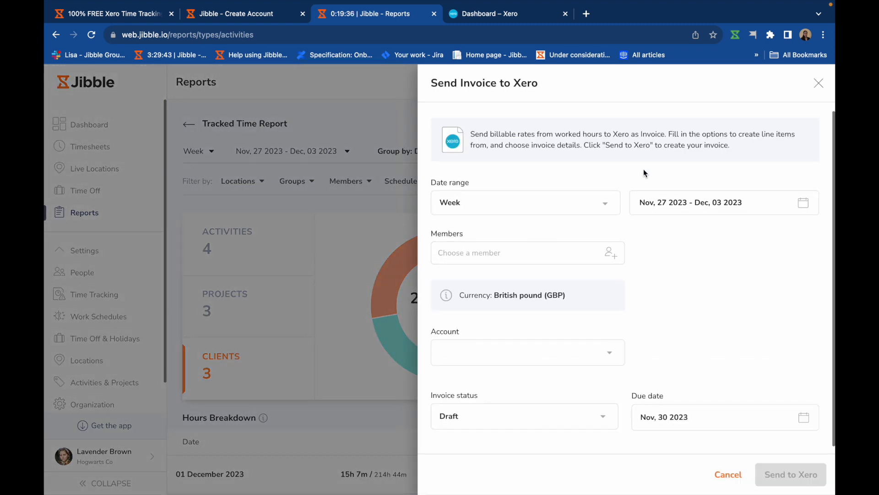
{"action": "left_click", "coordinate": [524, 202]}
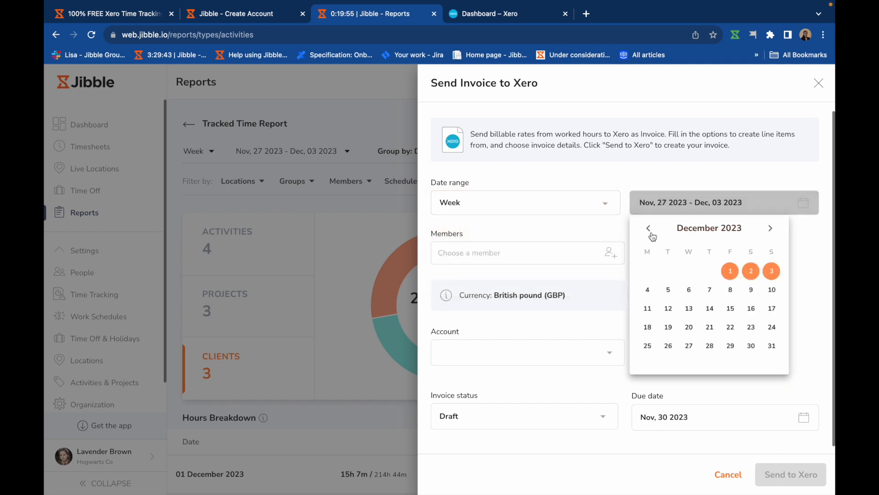
{"action": "left_click", "coordinate": [526, 253]}
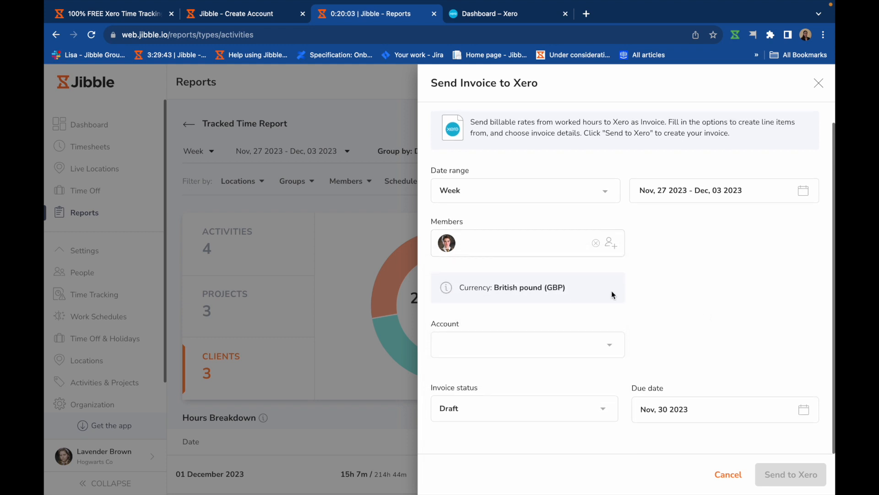
{"action": "mouse_move", "coordinate": [662, 313]}
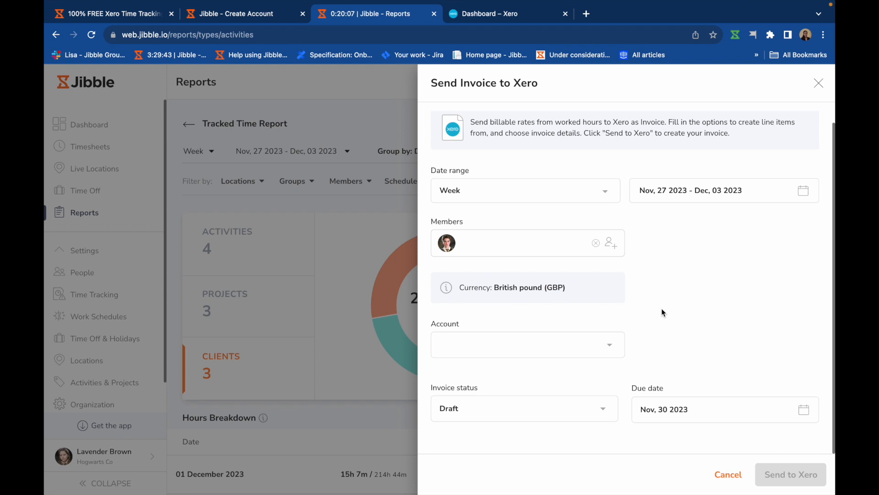
{"action": "mouse_move", "coordinate": [604, 345]}
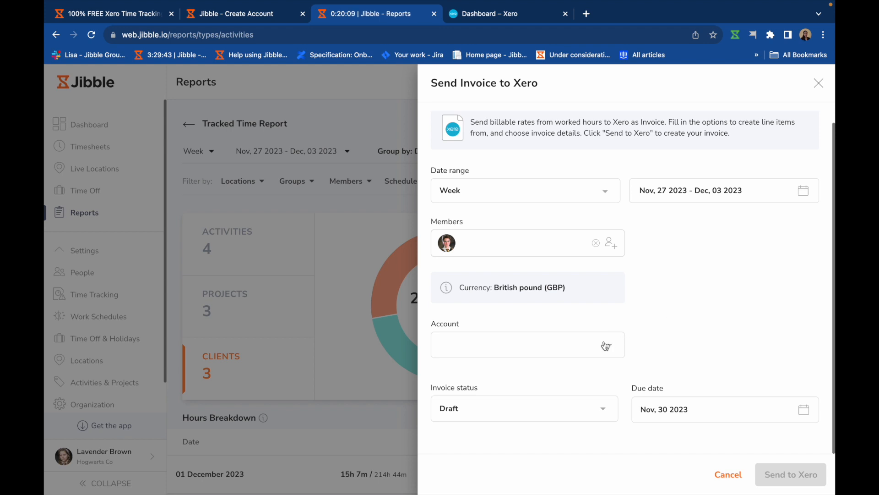
Step: Choose account 412 - Consulting & Accounting, keep Draft status, and set due date Dec 30, 2023
{"action": "left_click", "coordinate": [528, 345]}
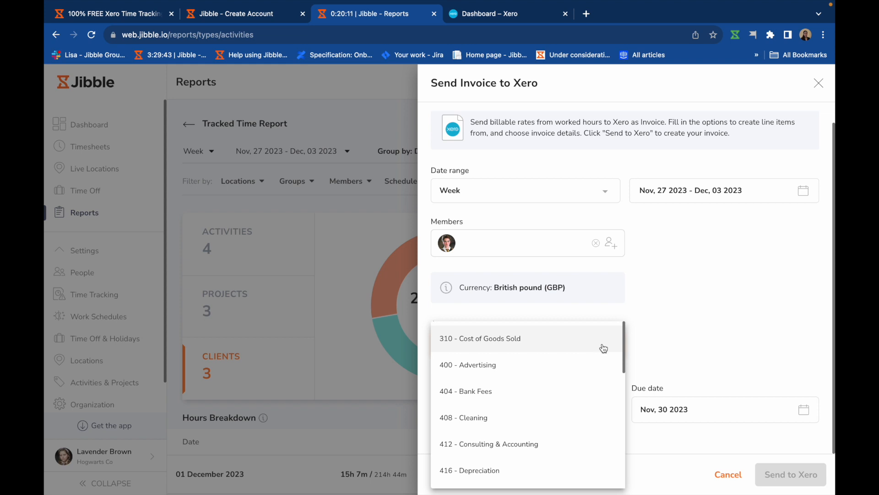
{"action": "scroll", "scroll_direction": "down", "scroll_amount": 3}
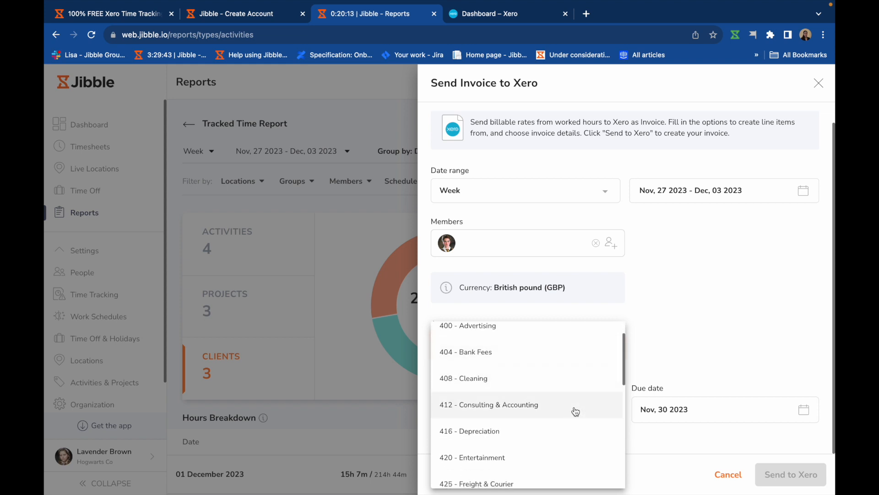
{"action": "left_click", "coordinate": [489, 404]}
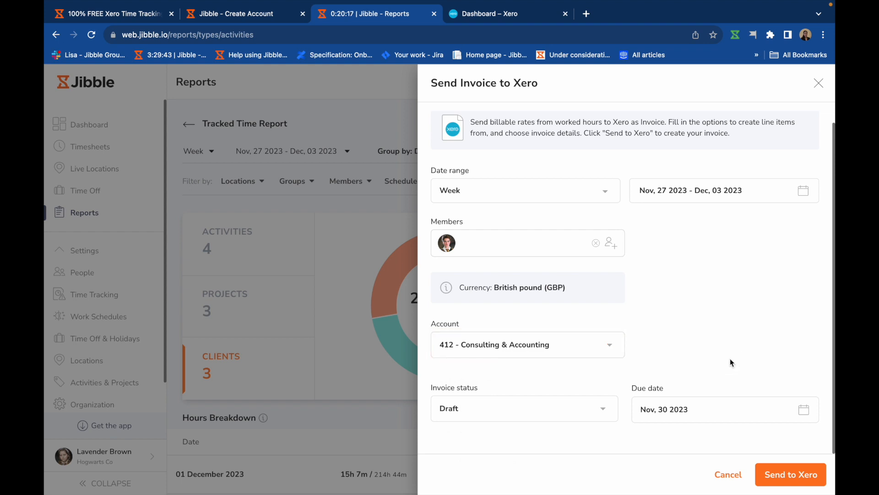
{"action": "left_click", "coordinate": [524, 408]}
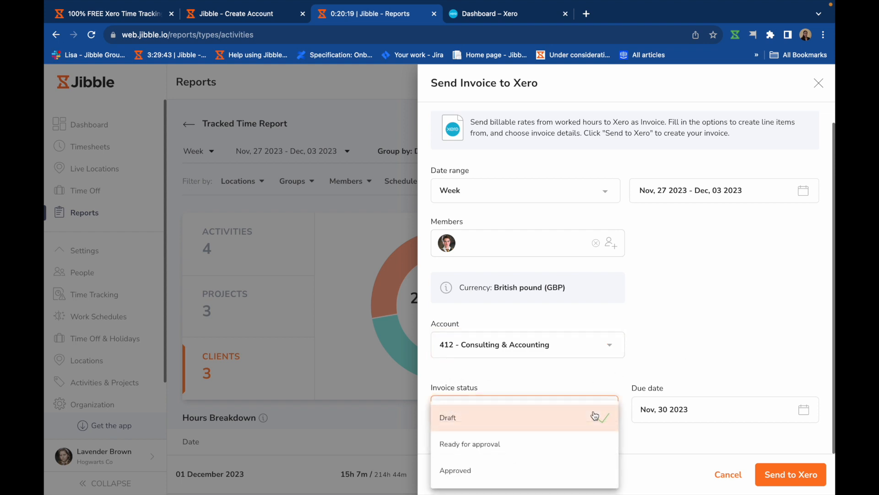
{"action": "mouse_move", "coordinate": [619, 440]}
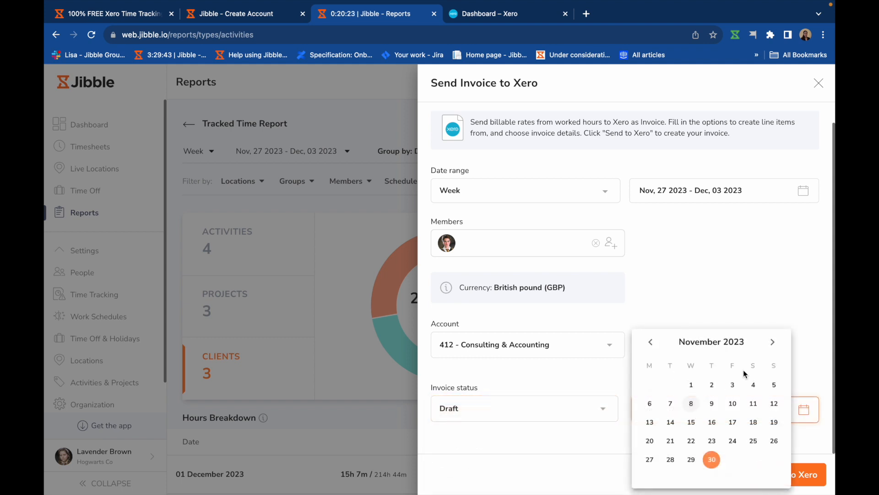
{"action": "left_click", "coordinate": [773, 342]}
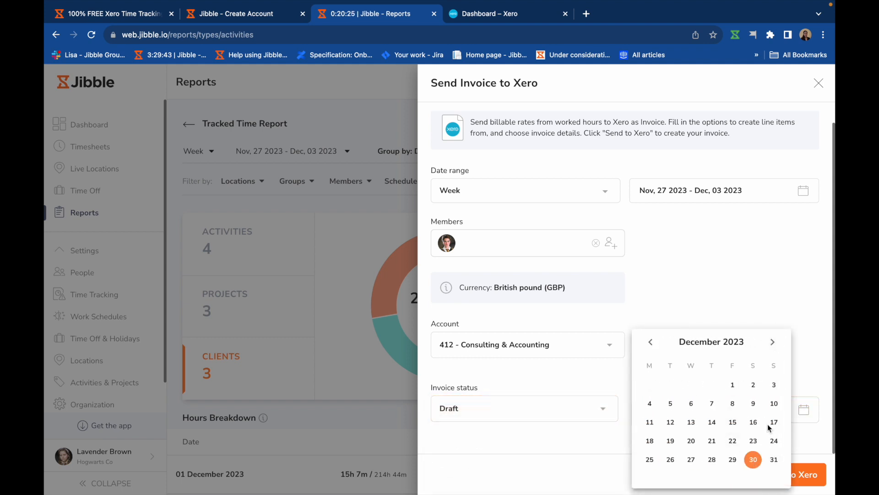
{"action": "left_click", "coordinate": [753, 459]}
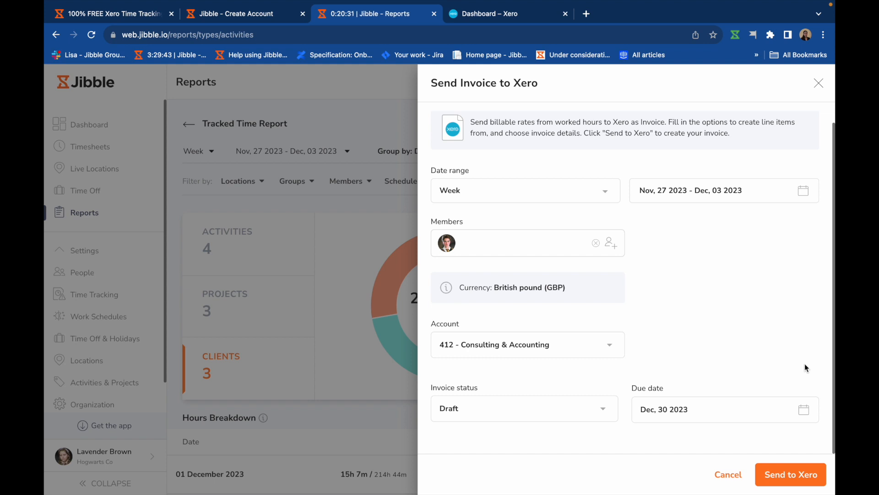
Step: Send the timesheet invoice to Xero with Harry Potter as contact, creating draft INV-0006
{"action": "left_click", "coordinate": [790, 474]}
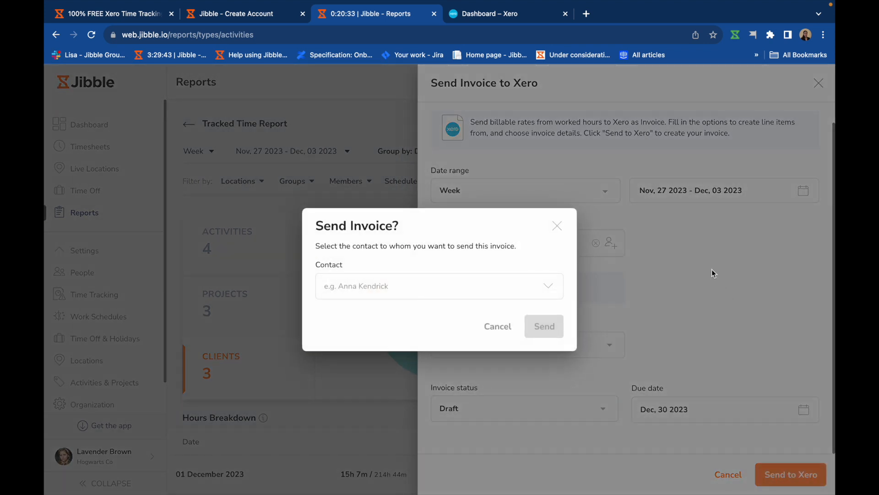
{"action": "mouse_move", "coordinate": [526, 285]}
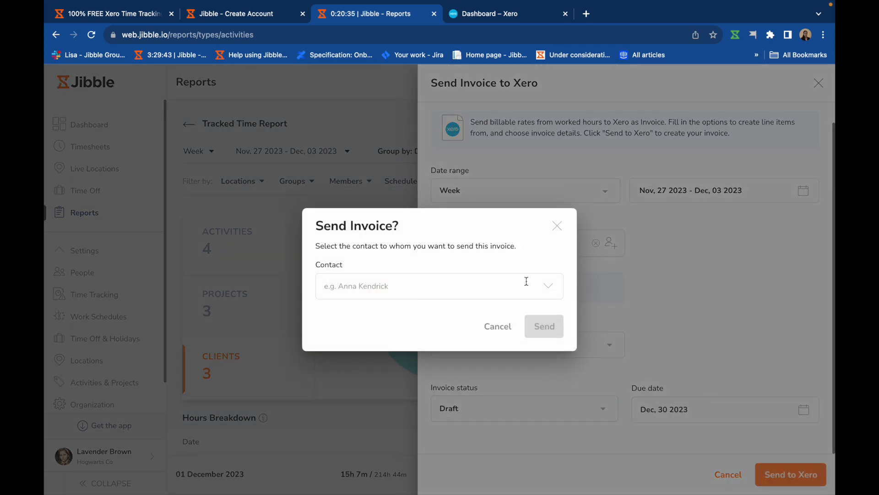
{"action": "left_click", "coordinate": [439, 286]}
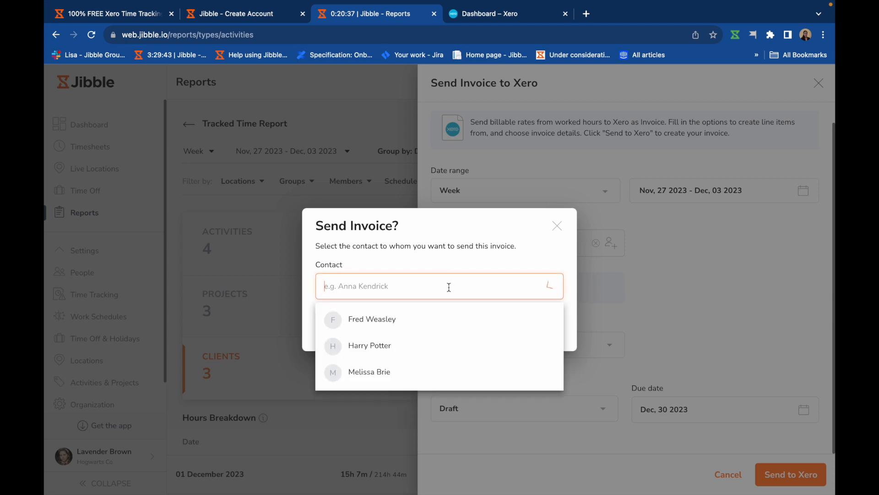
{"action": "left_click", "coordinate": [370, 345]}
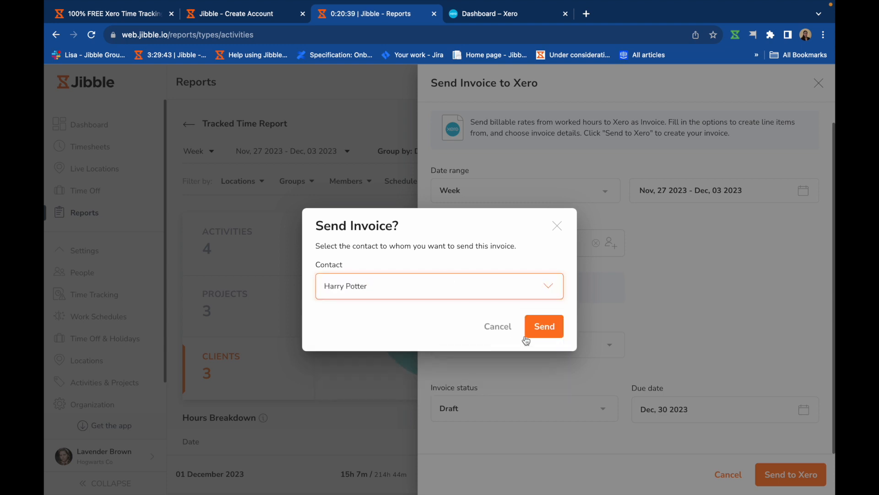
{"action": "left_click", "coordinate": [544, 326]}
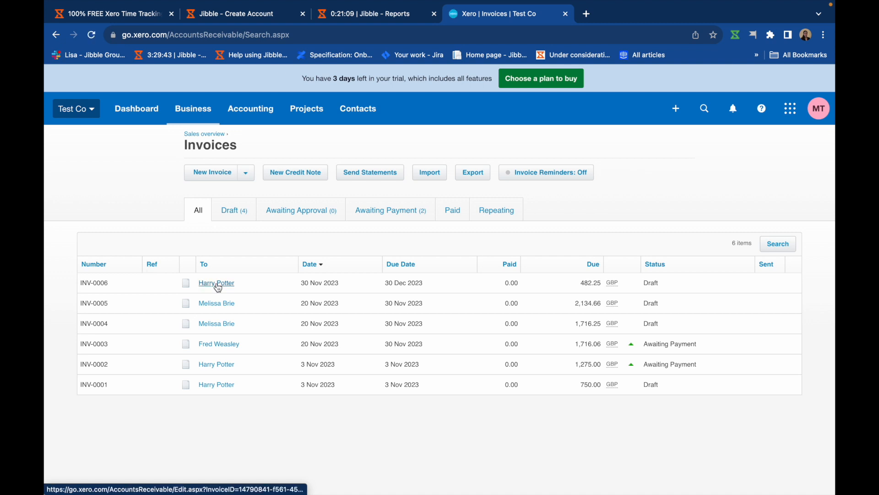
Step: Open Harry Potter's 482.25 GBP draft INV-0006 from the Xero Invoices list
{"action": "left_click", "coordinate": [216, 282]}
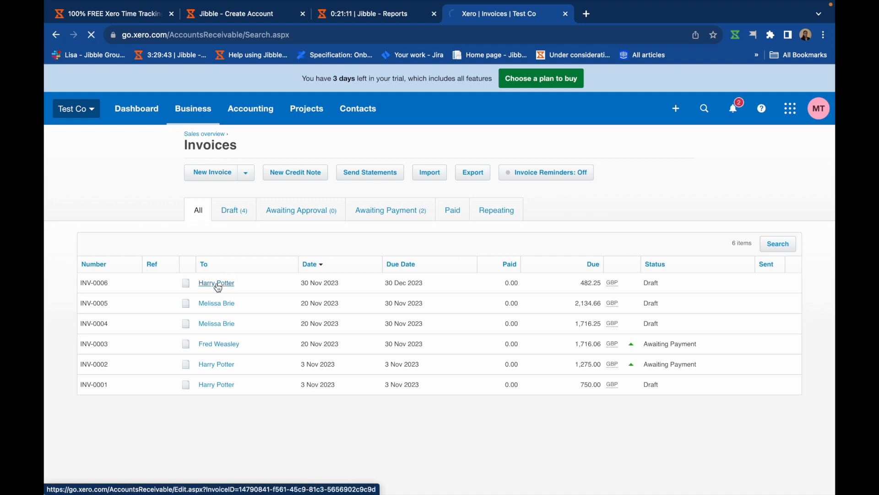
{"action": "left_click", "coordinate": [216, 282]}
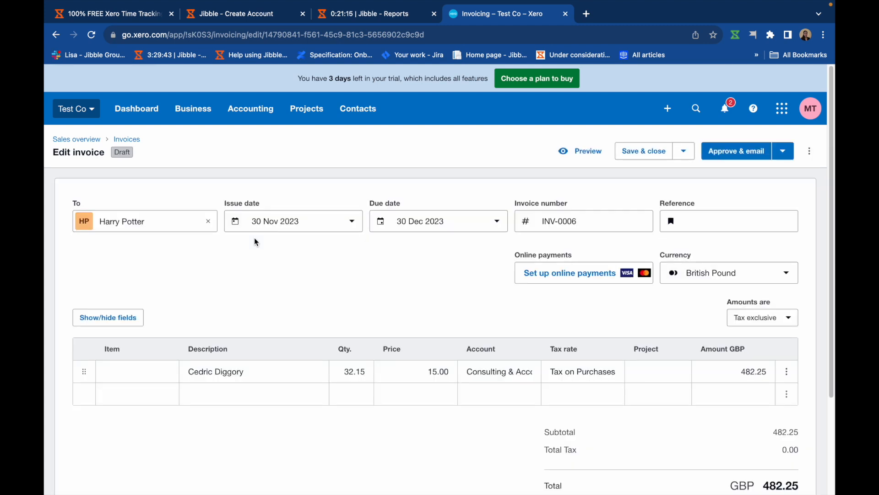
Step: Change Cedric Diggory's quantity to 32 for a 480.00 GBP total, then Approve & email
{"action": "left_click", "coordinate": [352, 371]}
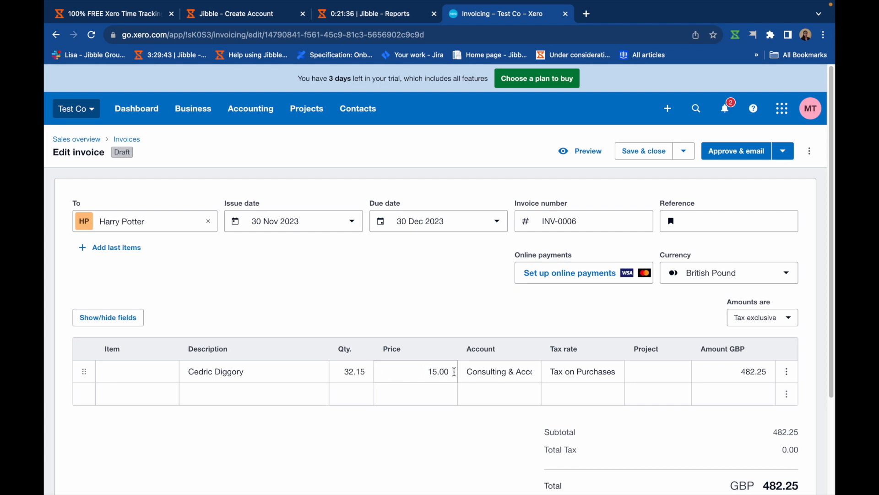
{"action": "mouse_move", "coordinate": [454, 299]}
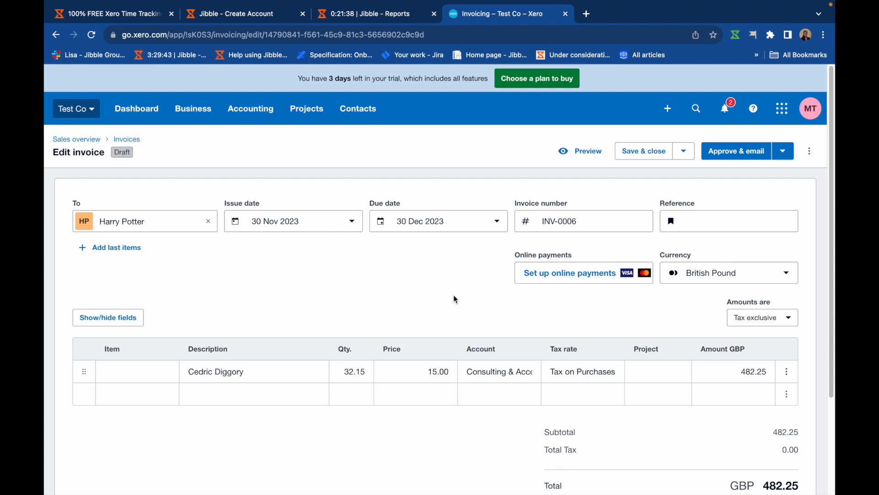
{"action": "left_click", "coordinate": [352, 371]}
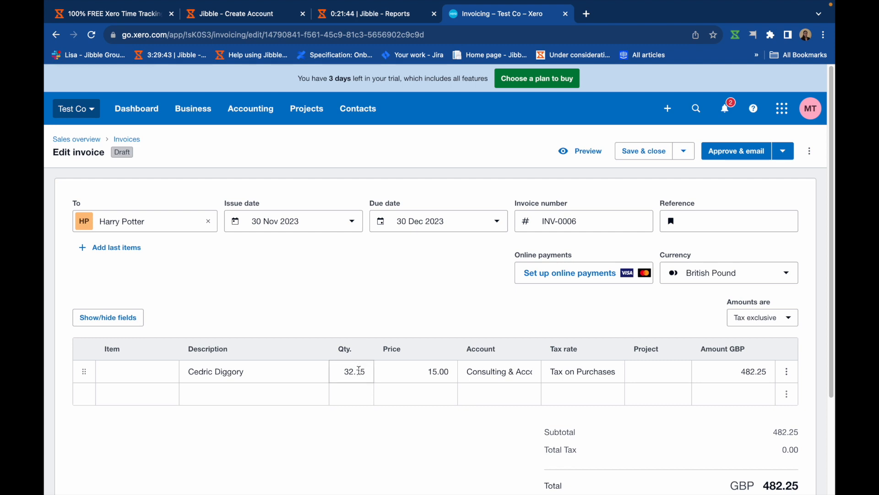
{"action": "left_click", "coordinate": [352, 372]}
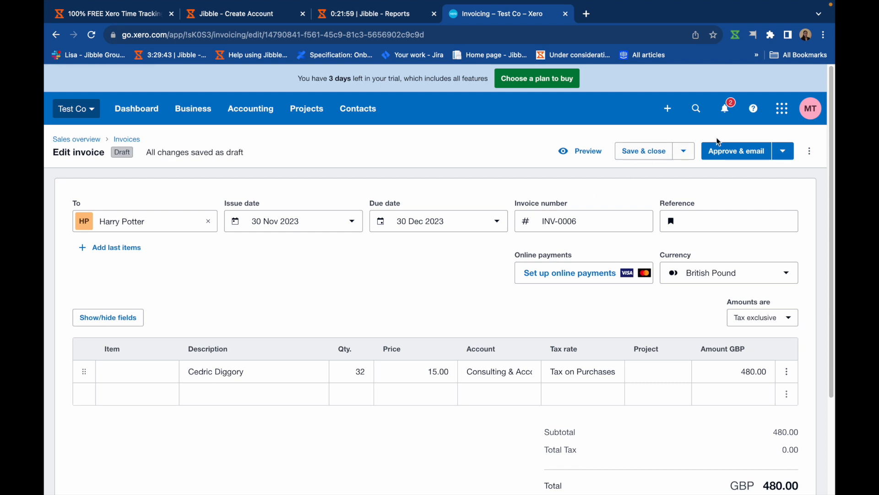
{"action": "left_click", "coordinate": [737, 151]}
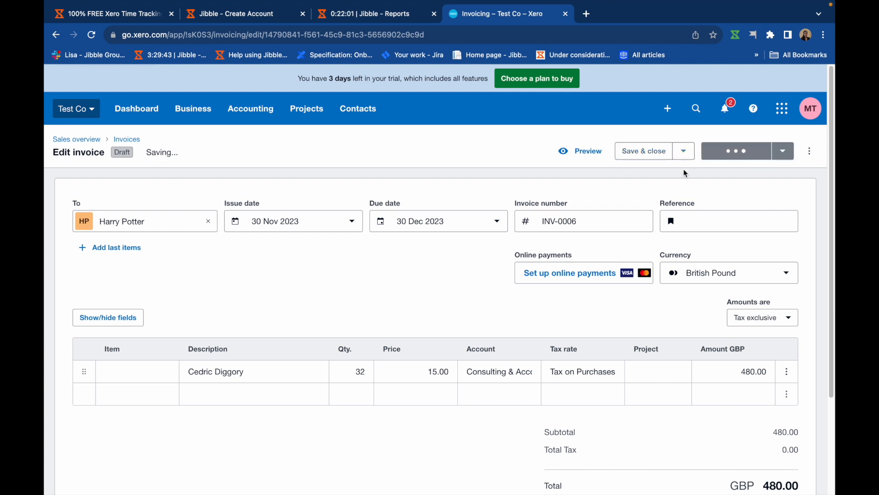
Step: Send INV-0006 (480.00 GBP) to Harry Potter by email with the PDF attached
{"action": "left_click", "coordinate": [736, 150]}
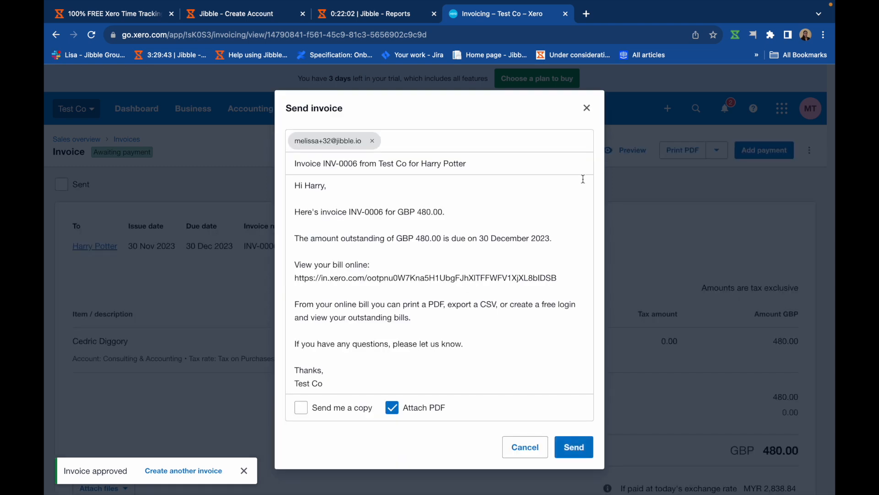
{"action": "left_click", "coordinate": [573, 447]}
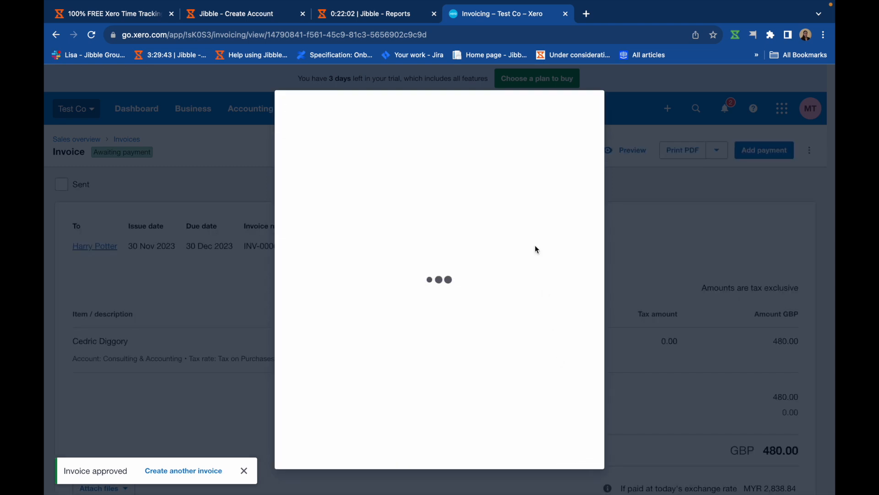